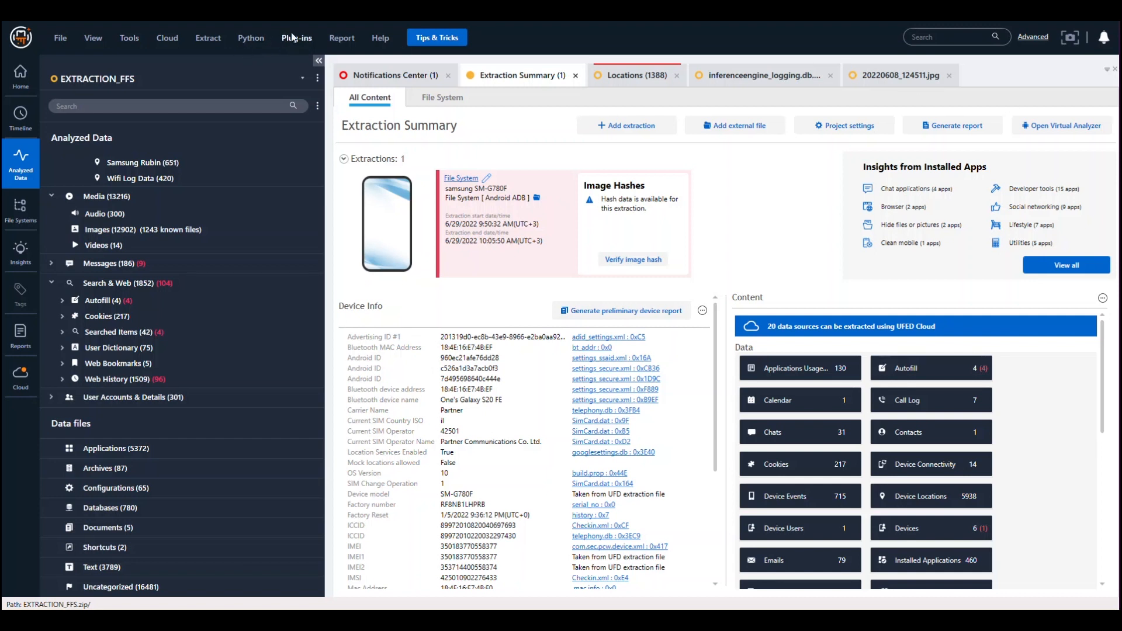
Generate a report for the Apple iPhone X (A1901) project in UFDR format for Cellebrite Reader.
click(341, 38)
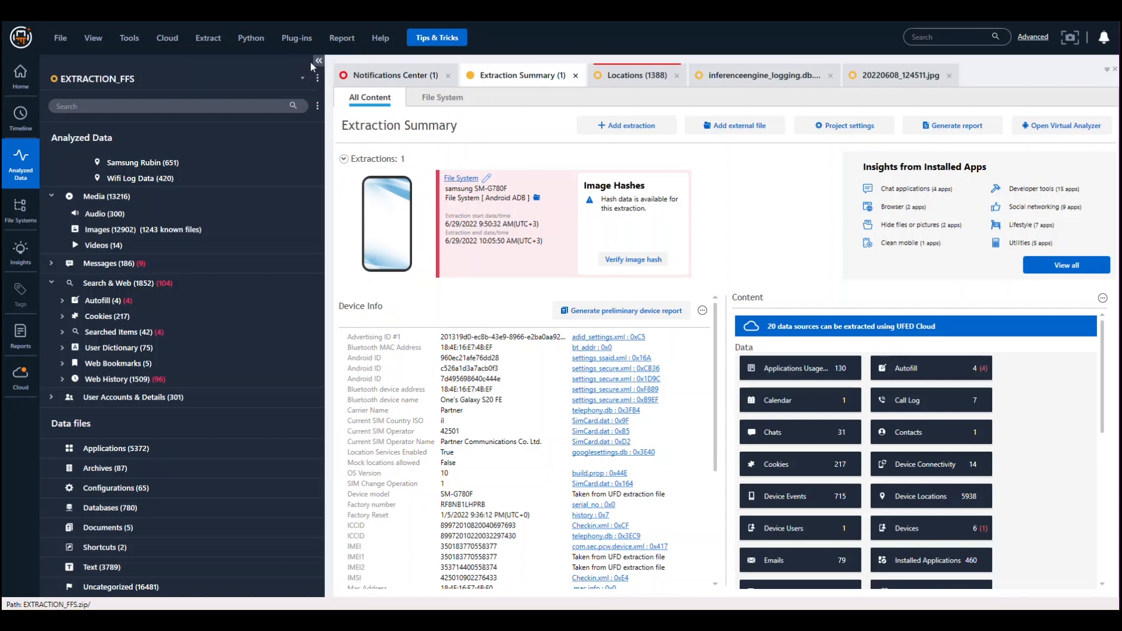
click(956, 125)
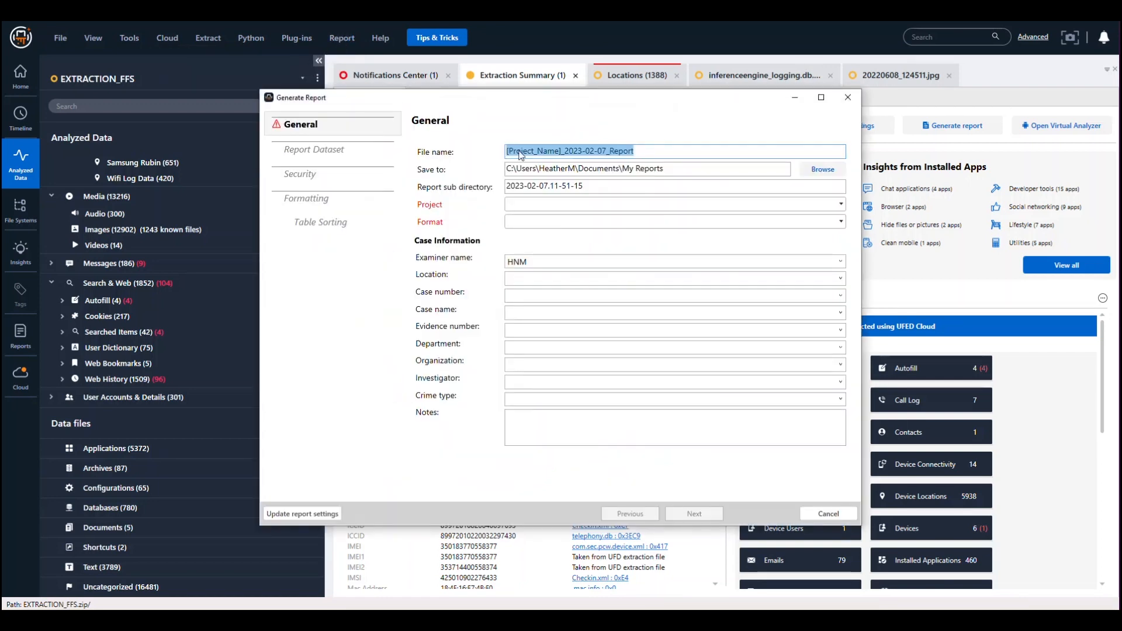
click(839, 203)
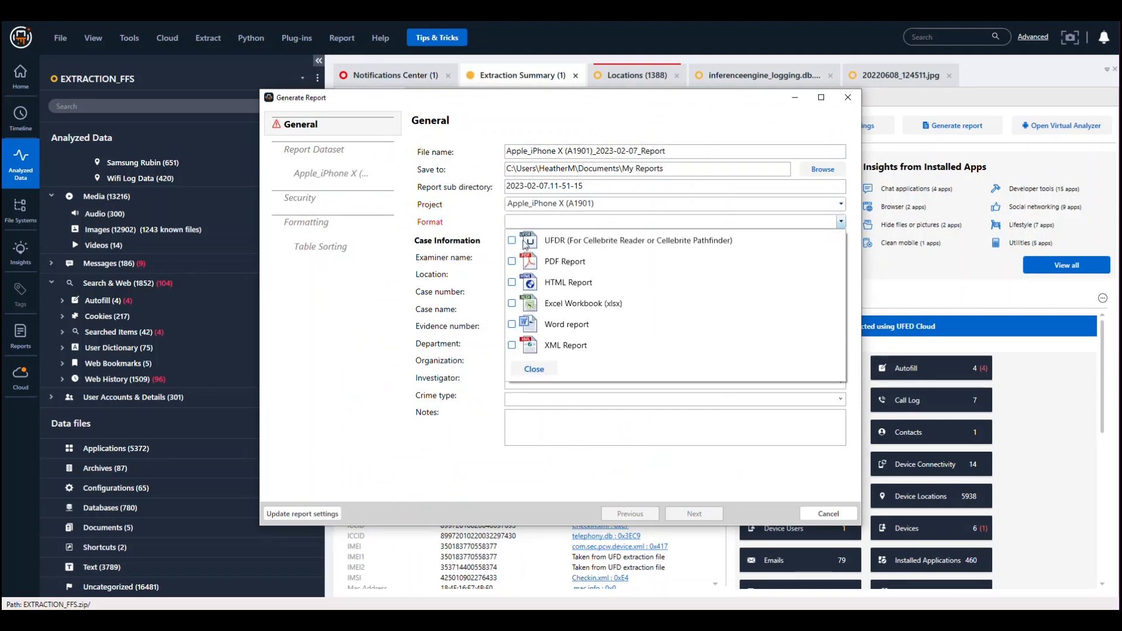
click(511, 241)
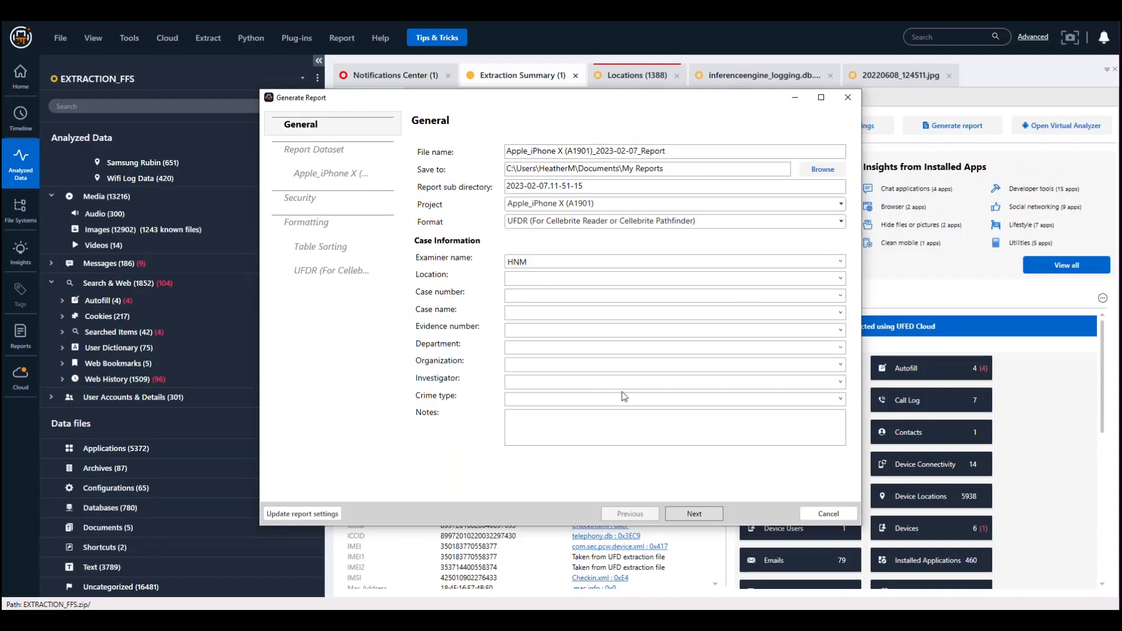
click(691, 513)
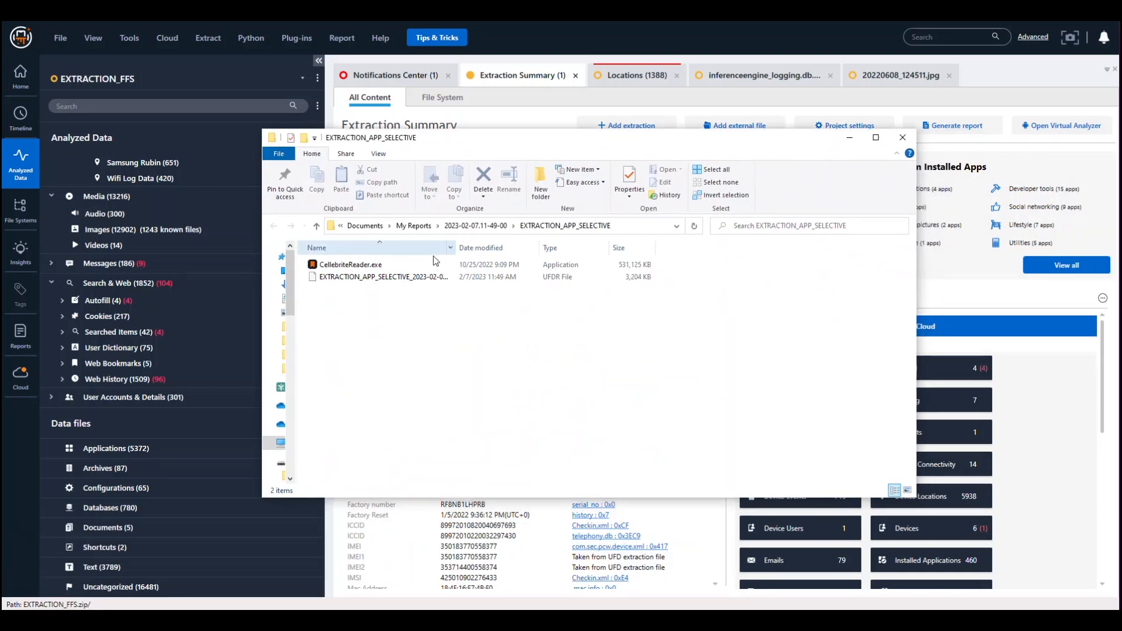
mouse_move(351, 264)
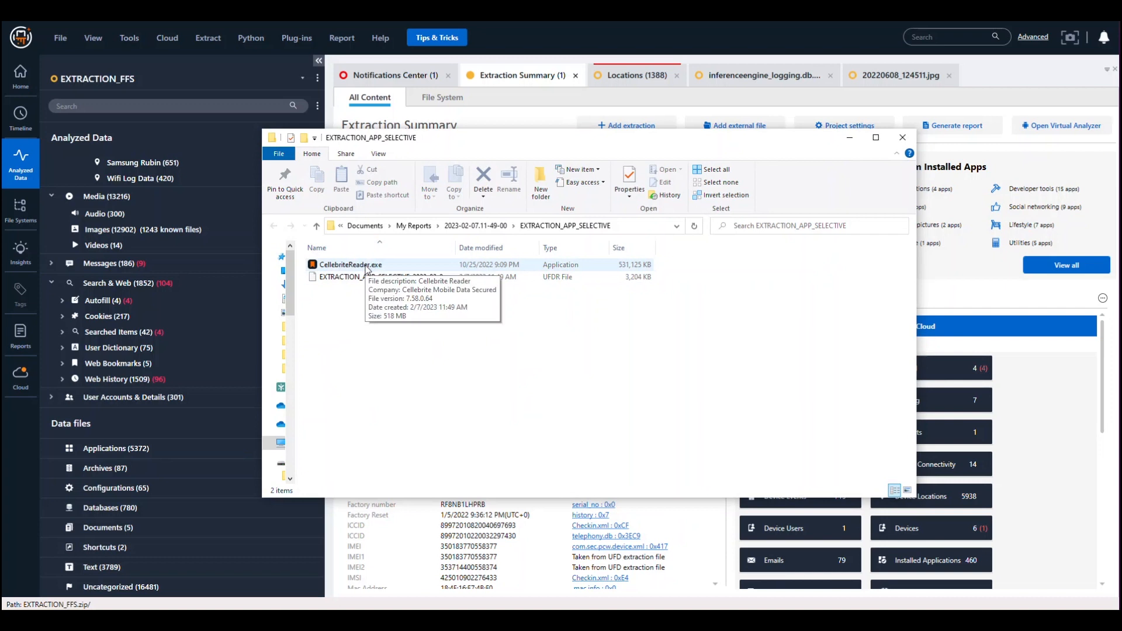
Launch CellebriteReader.exe from the EXTRACTION_APP_SELECTIVE report folder.
click(350, 265)
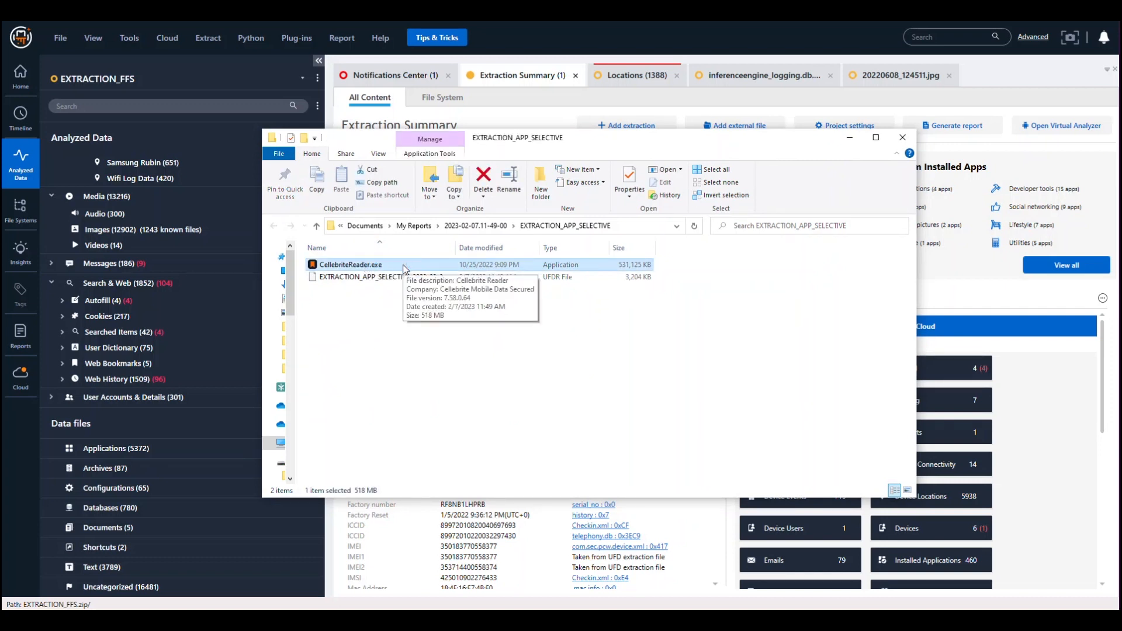
double_click(351, 266)
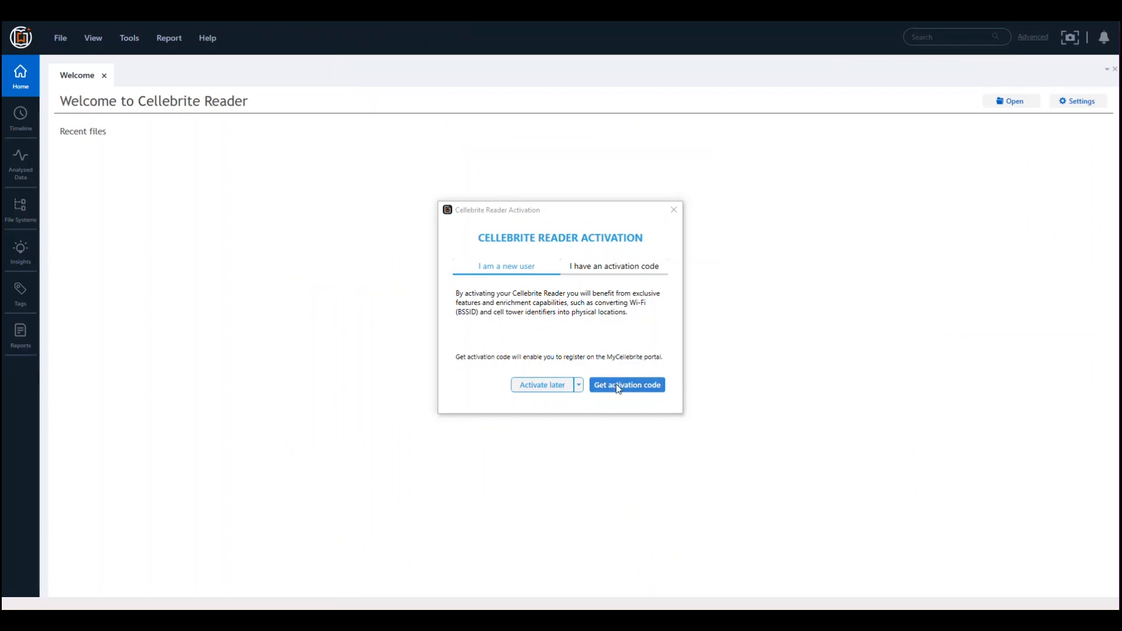
Choose Activate later from the 'I have an activation code' tab to dismiss the prompt.
click(613, 266)
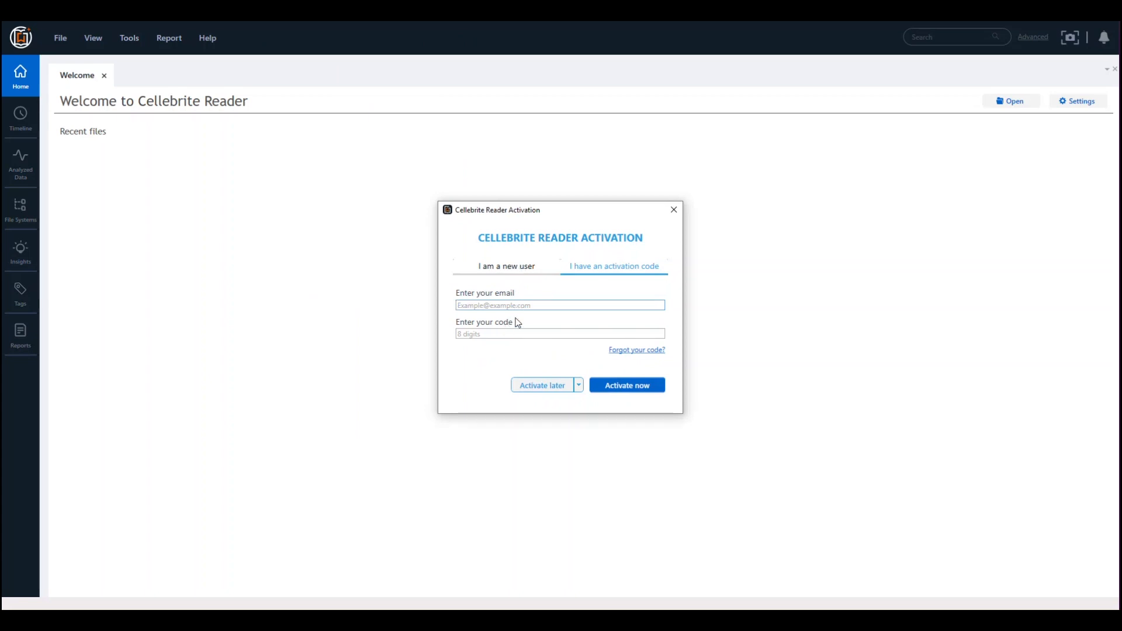
click(506, 267)
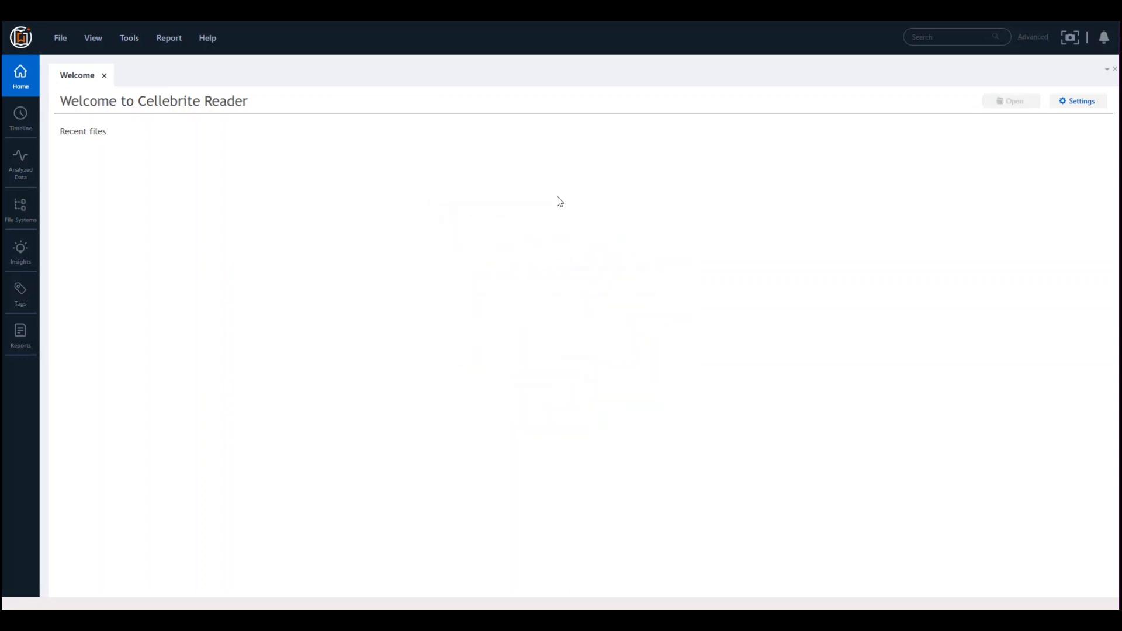
mouse_move(934, 566)
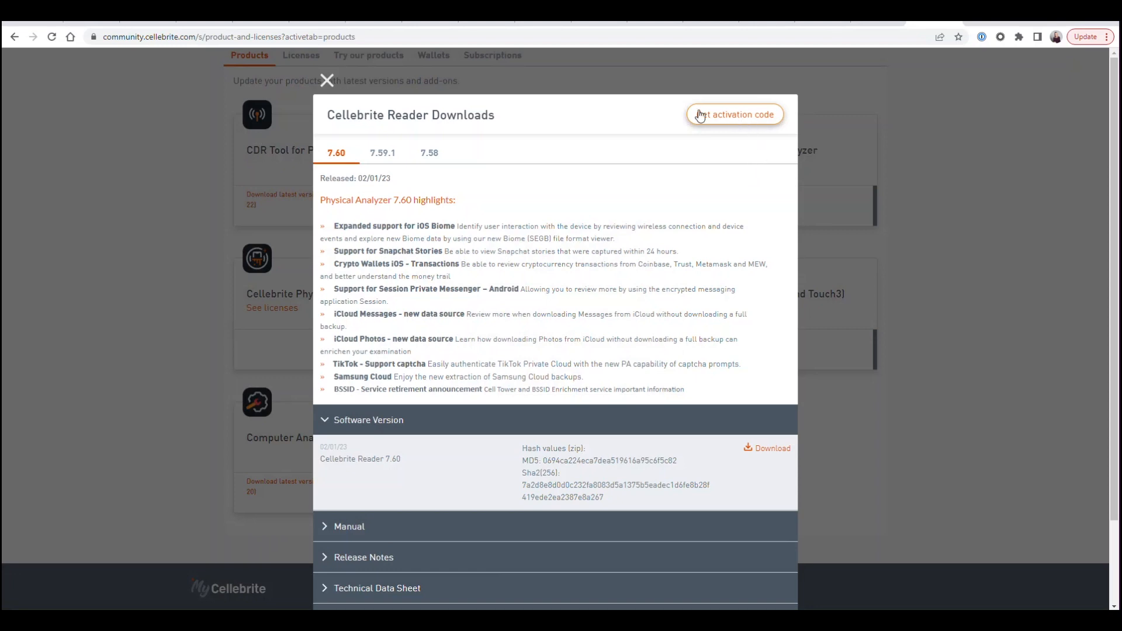
Register with company name 'cellebrite', download Cellebrite Reader 7.60 and launch it.
click(326, 80)
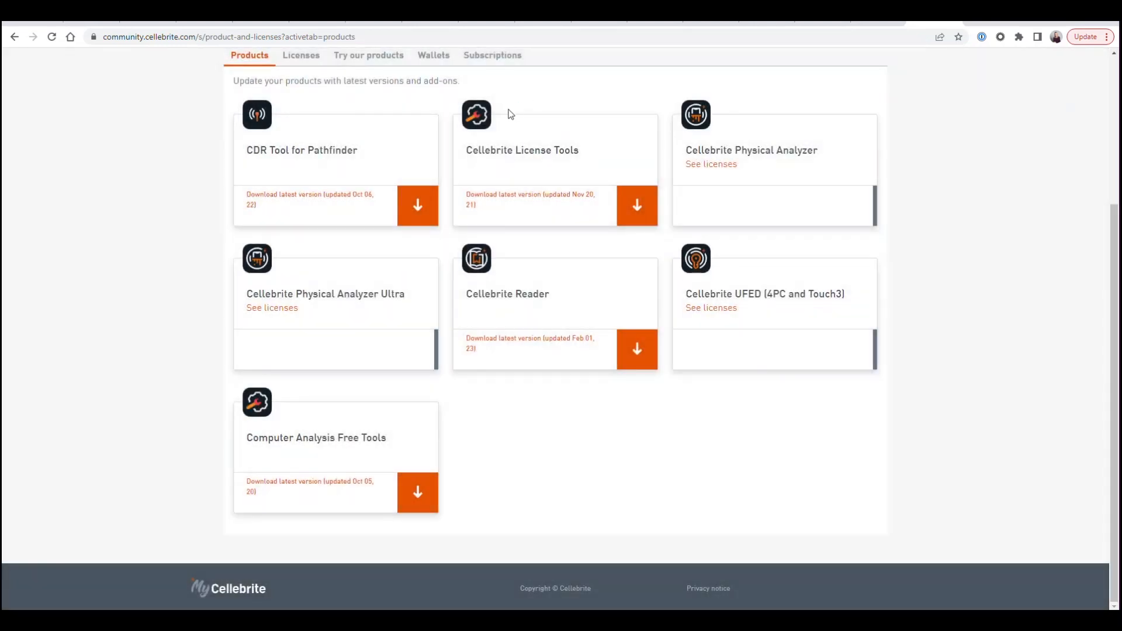
mouse_move(637, 349)
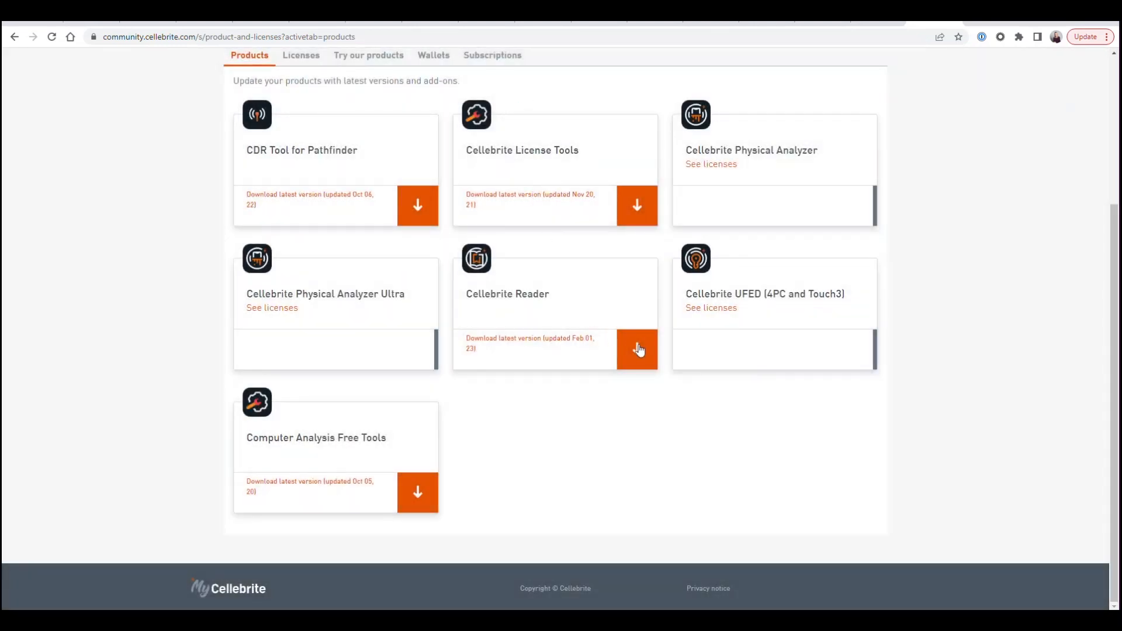
click(636, 350)
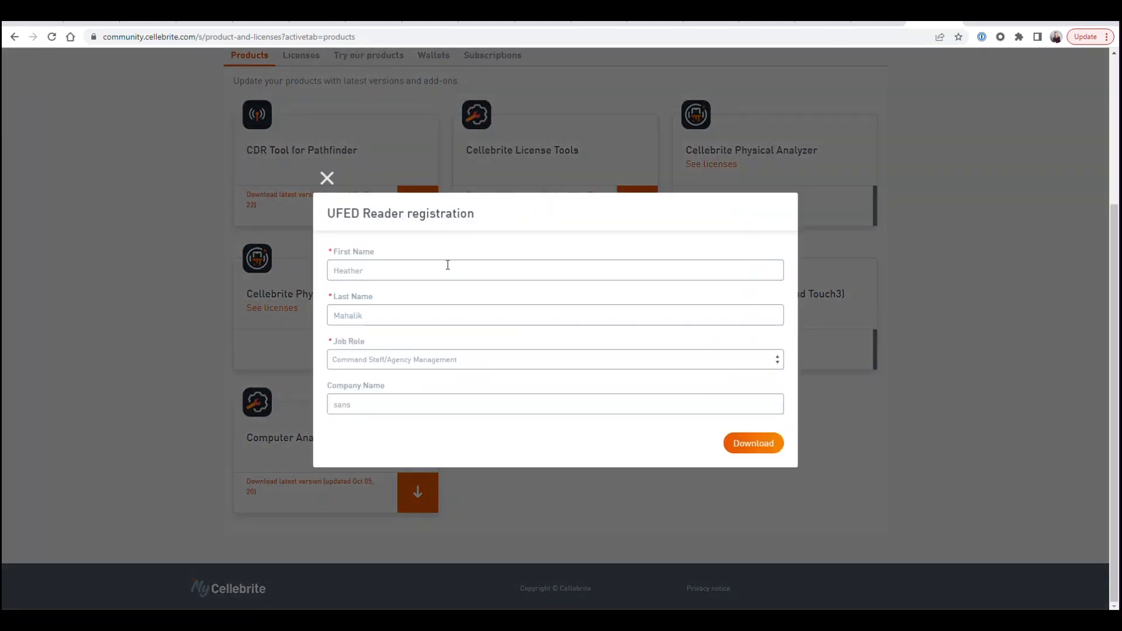
mouse_move(442, 360)
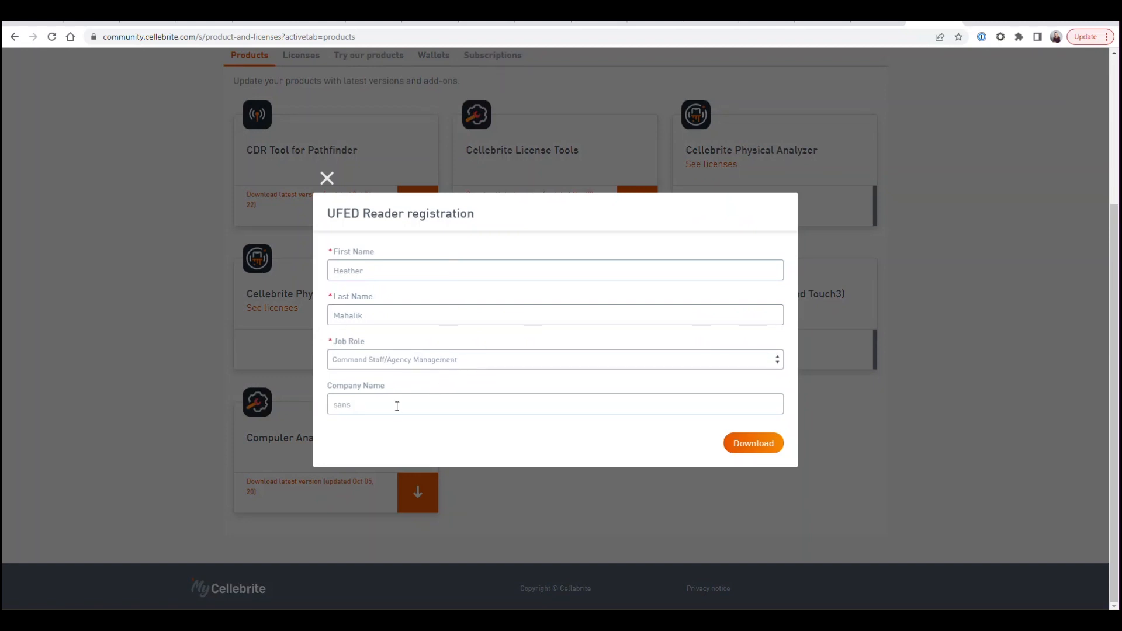
text(celle)
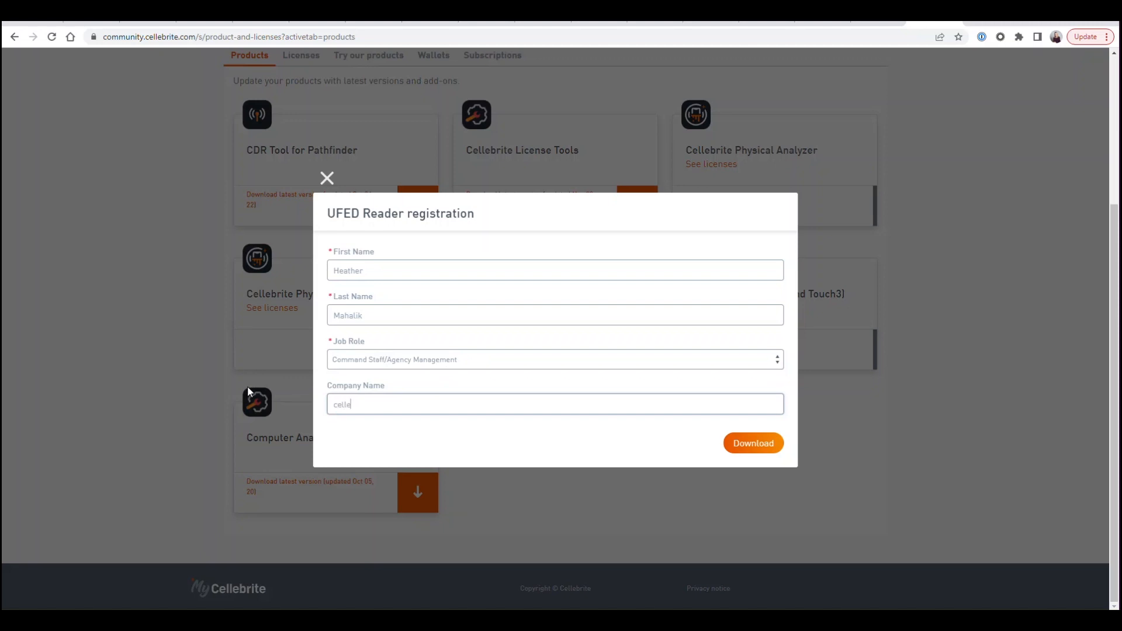
text(brite)
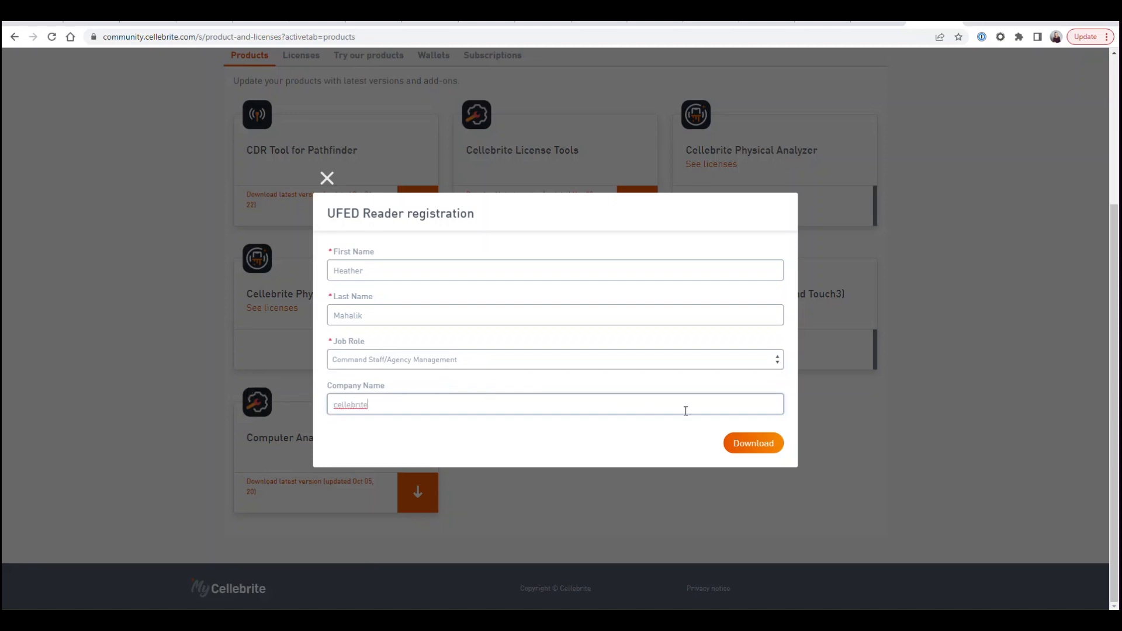
click(752, 443)
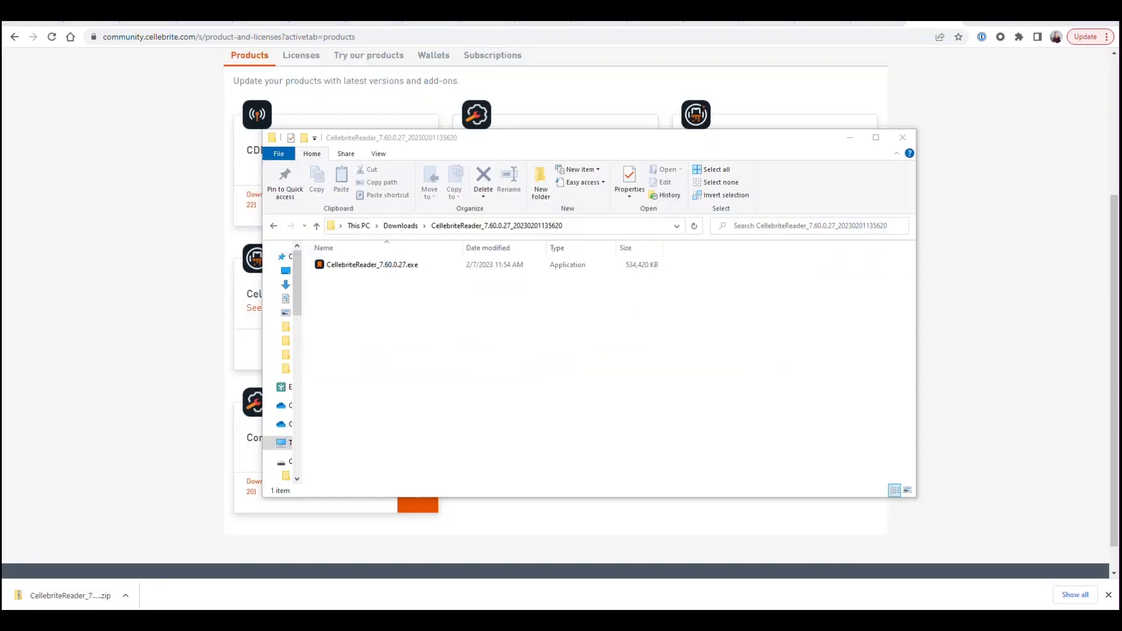
click(372, 265)
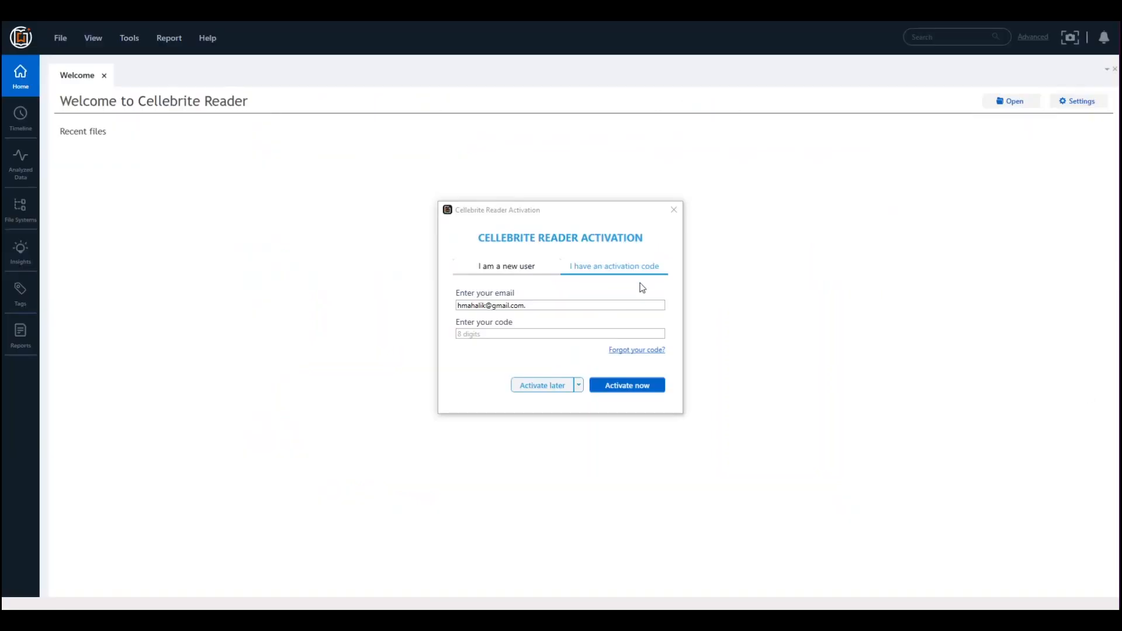
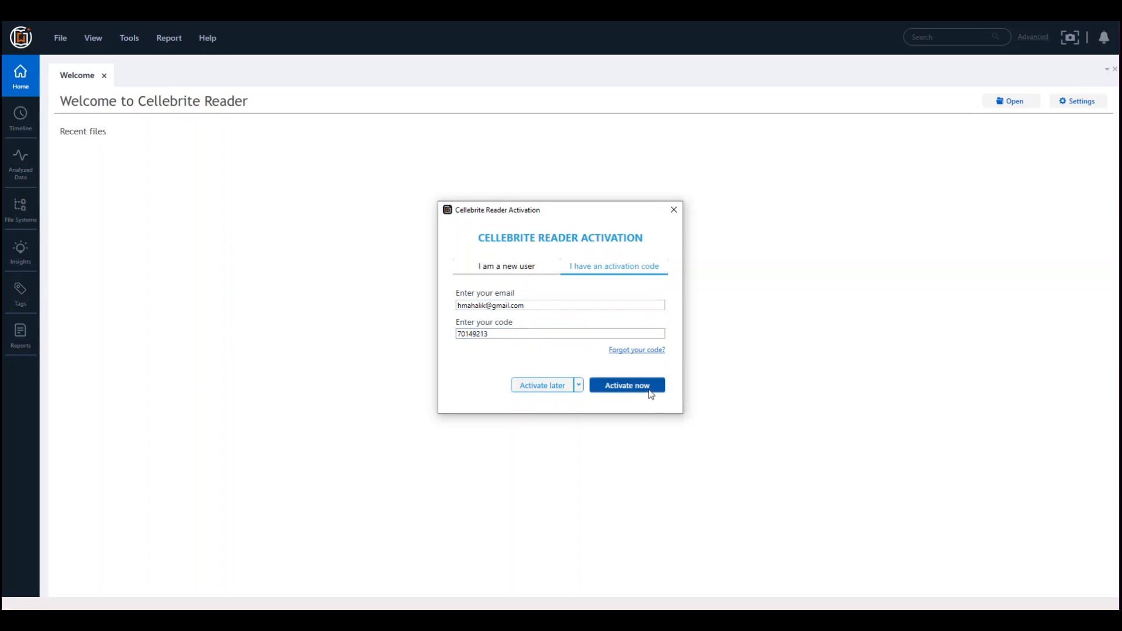
click(626, 385)
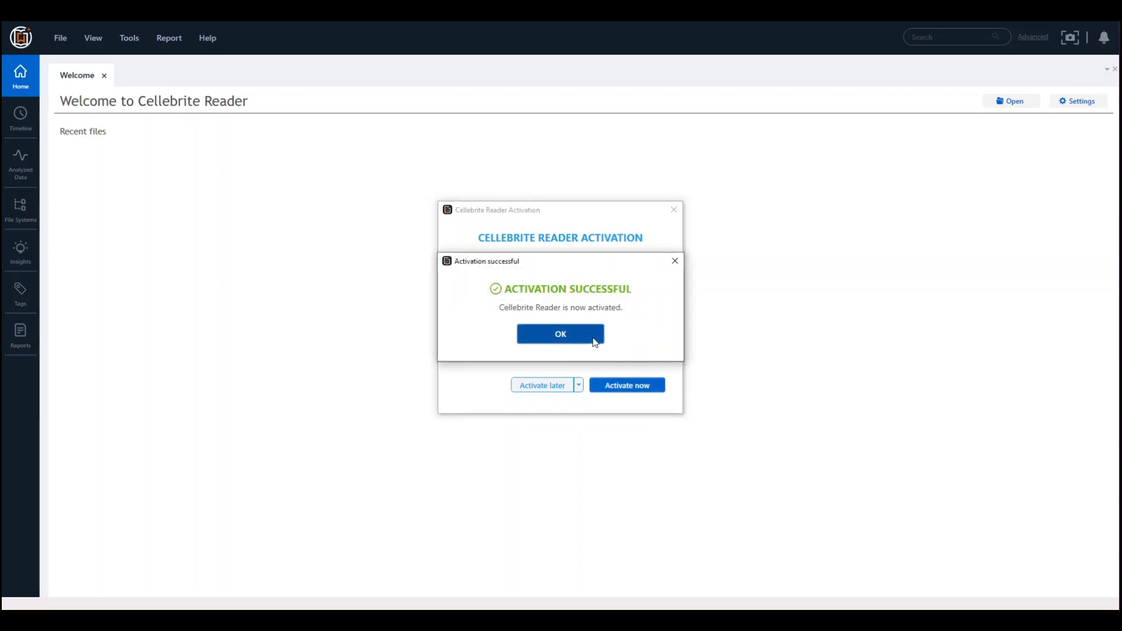